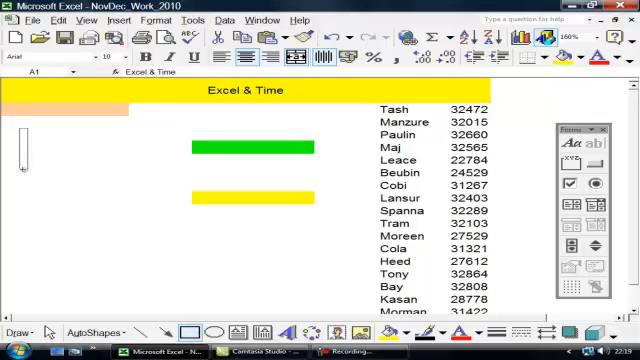
# Draw a rectangle at the left of the sheet, fill it tan, and add a group box titled Days inside it.
pyautogui.moveTo(16, 128); pyautogui.dragTo(176, 236)
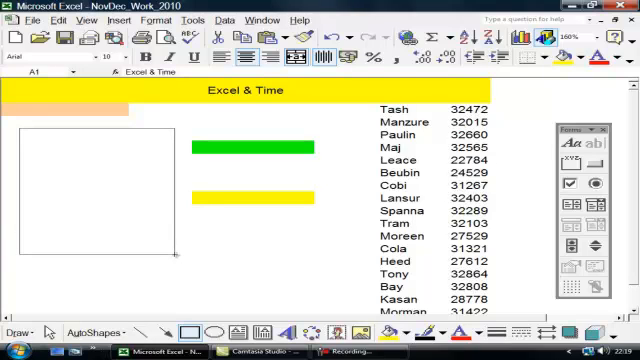
pyautogui.click(96, 190)
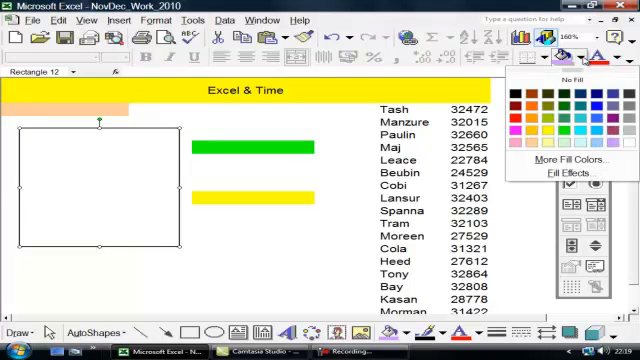
pyautogui.moveTo(532, 140)
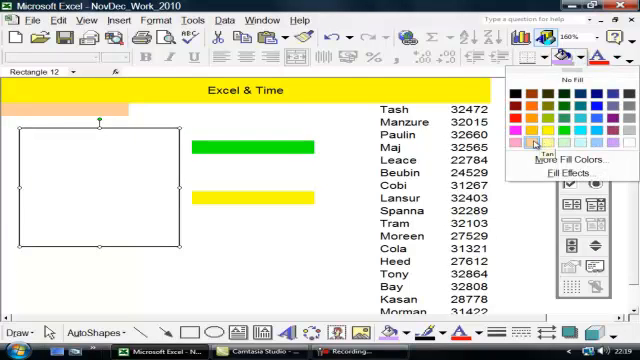
pyautogui.click(532, 144)
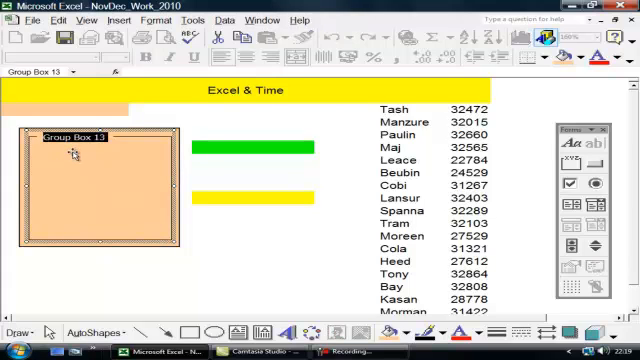
pyautogui.write('Days')
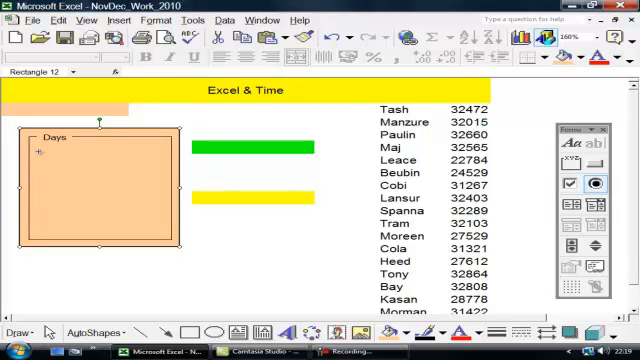
# Add an option button inside the Days box and label it Yesterday.
pyautogui.moveTo(36, 150); pyautogui.dragTo(100, 184)
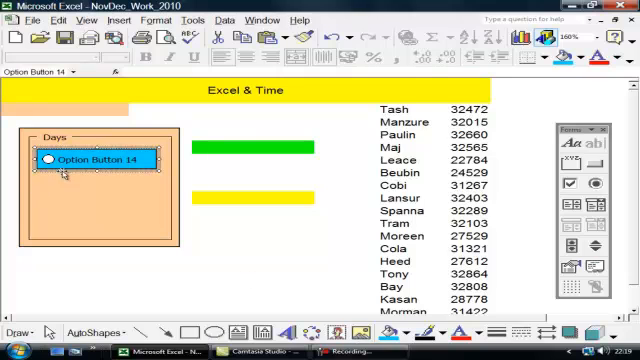
pyautogui.doubleClick(96, 160)
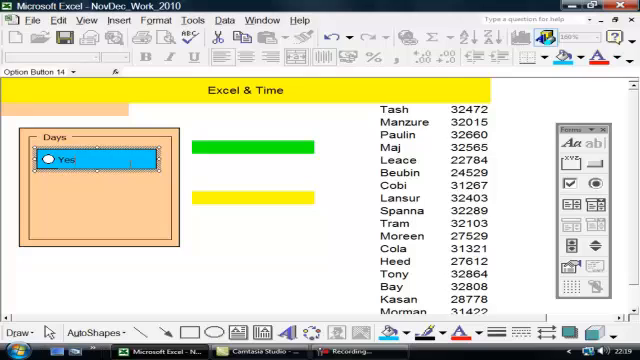
pyautogui.write('Yesterday')
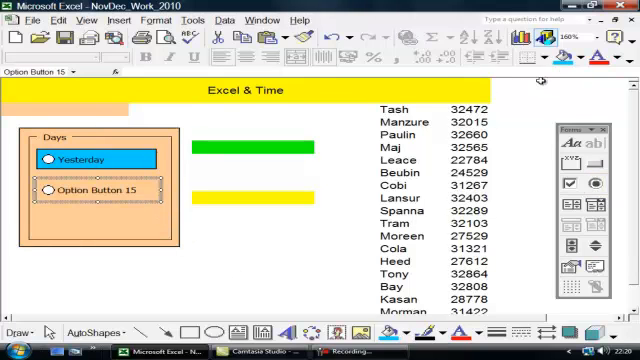
# Add a second option button below it and label it Today.
pyautogui.click(562, 40)
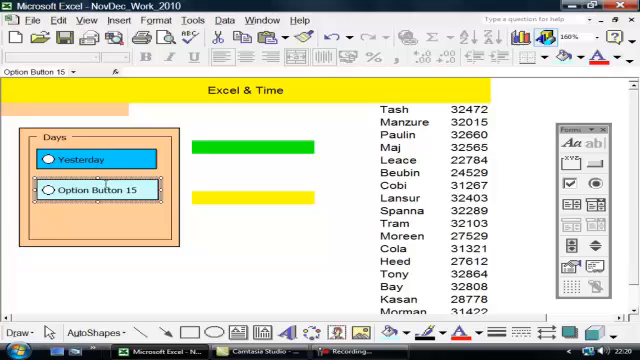
pyautogui.doubleClick(98, 190)
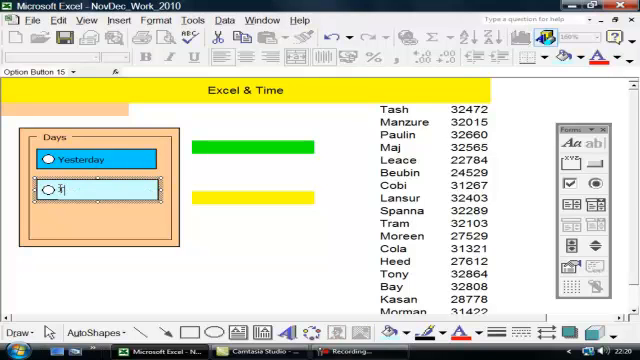
pyautogui.write('Today')
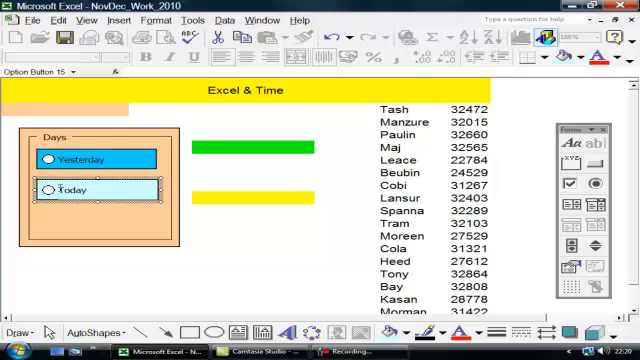
pyautogui.moveTo(444, 138)
pyautogui.write('Tomorrow')
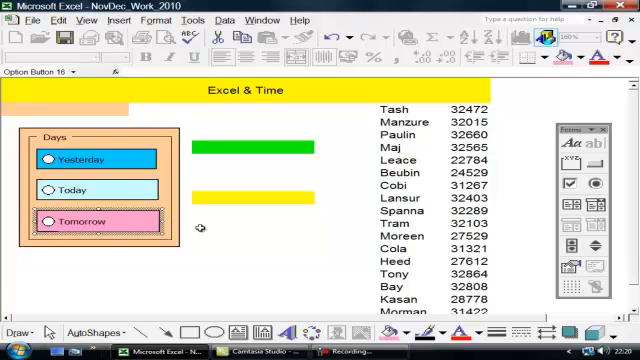
# Link the Yesterday option button to the yellow-row cell via Format Control, so it shows 1.
pyautogui.click(56, 160)
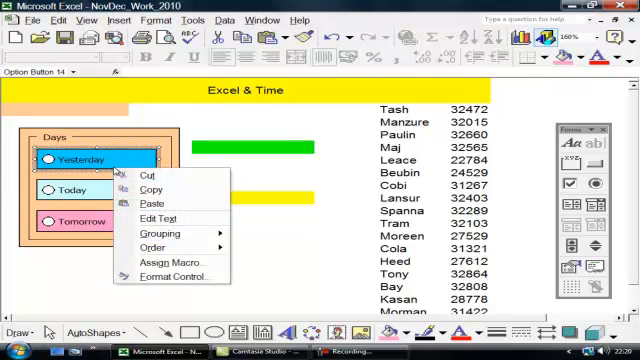
pyautogui.moveTo(164, 278)
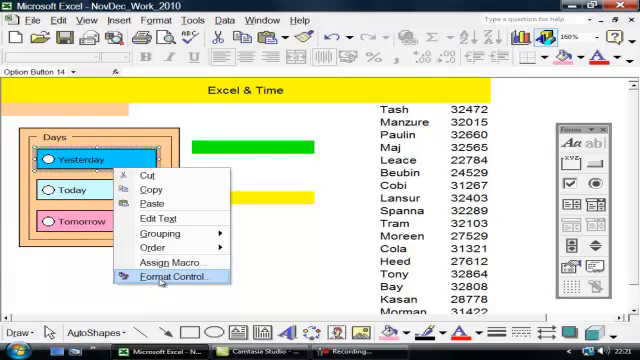
pyautogui.click(178, 276)
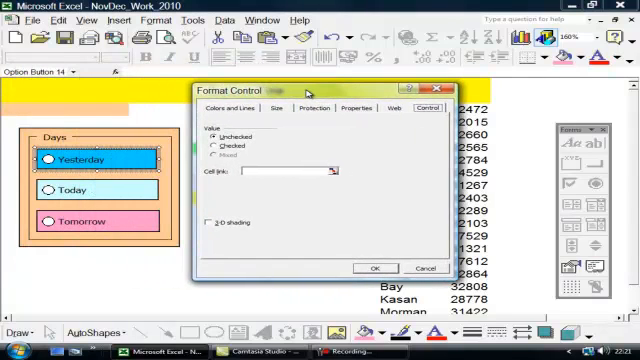
pyautogui.click(208, 222)
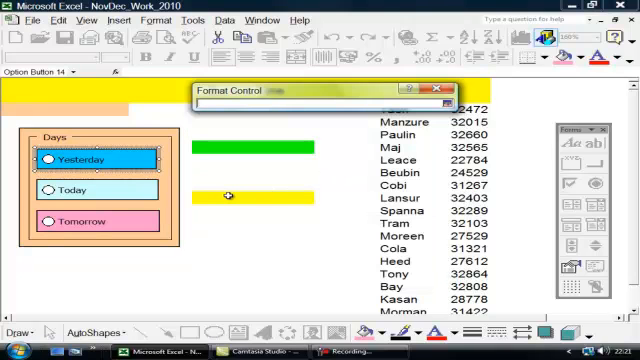
pyautogui.click(250, 198)
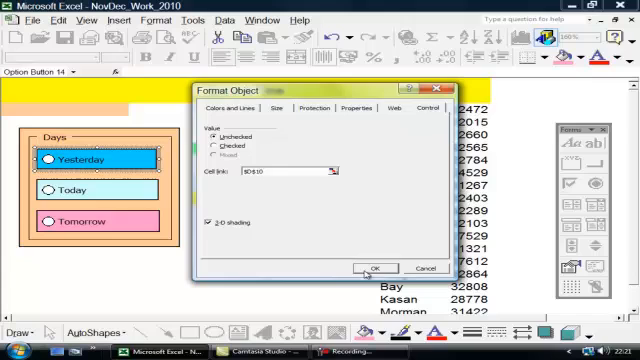
pyautogui.click(376, 268)
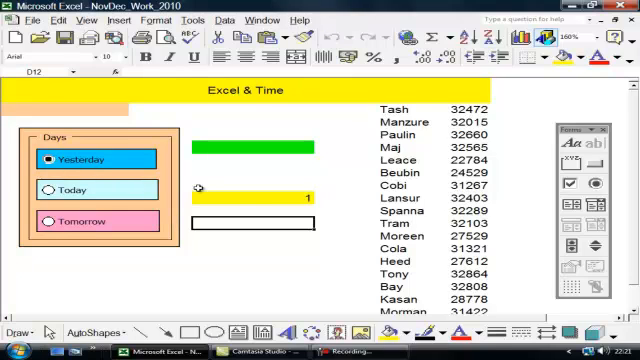
# Choose Today then Tomorrow and watch the linked cell change to 2 and 3.
pyautogui.click(52, 188)
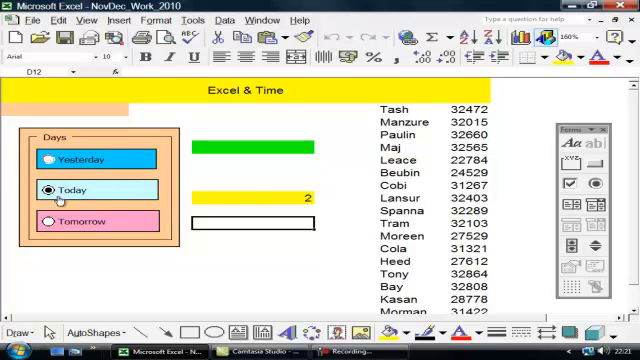
pyautogui.click(52, 220)
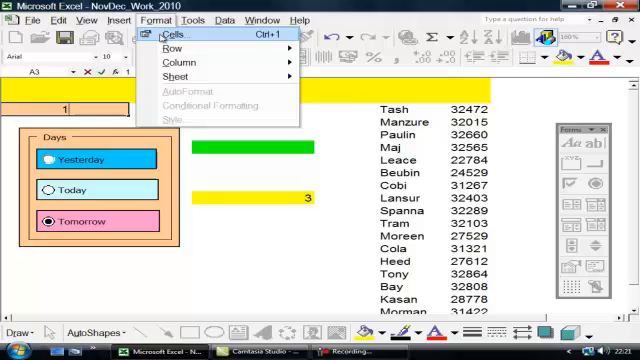
# Give the top orange-bordered cell a Date number format in Format Cells.
pyautogui.click(164, 36)
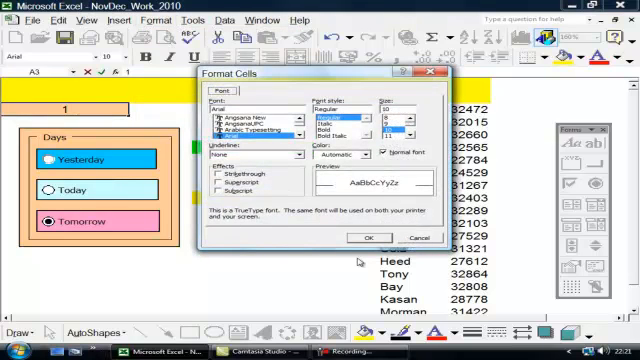
pyautogui.click(356, 236)
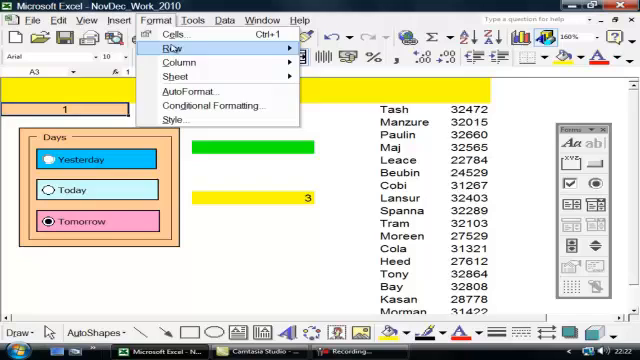
pyautogui.click(176, 36)
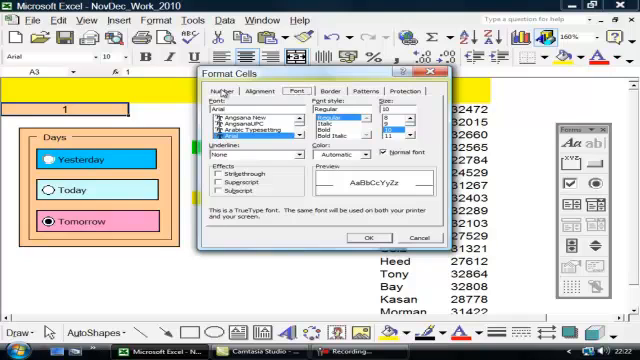
pyautogui.click(208, 92)
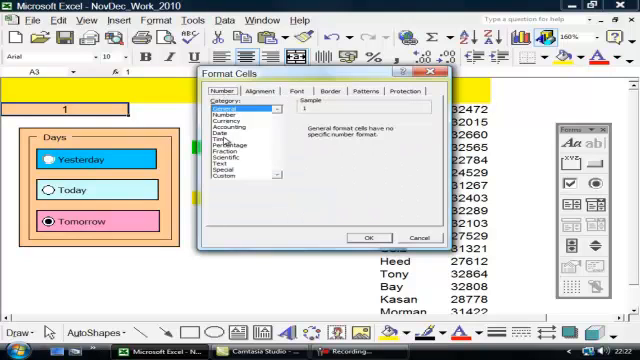
pyautogui.click(222, 132)
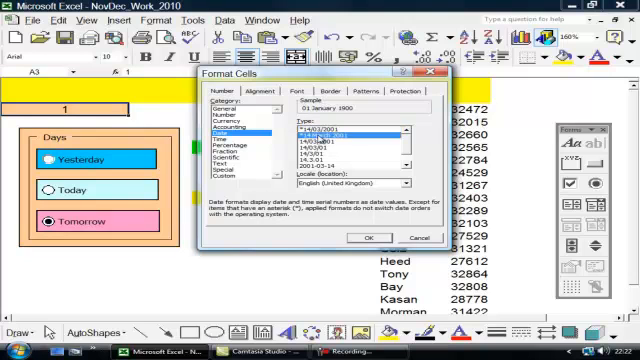
pyautogui.click(368, 236)
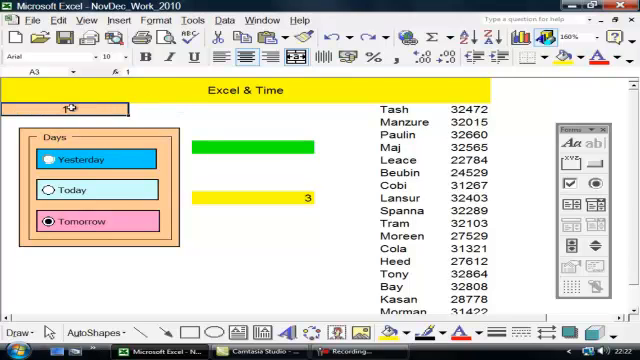
# Format the top-left result cell as a long day-month-year date, reading 02 January 1900.
pyautogui.click(78, 108)
pyautogui.write('2')
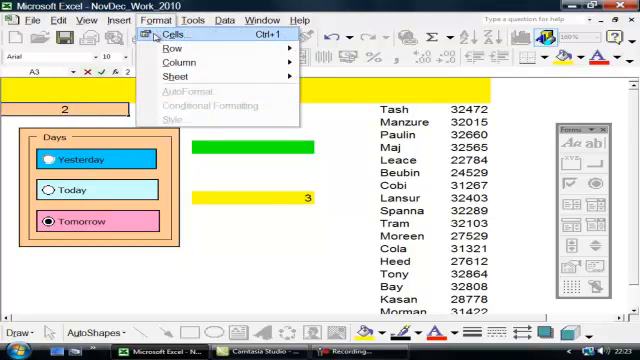
pyautogui.click(164, 36)
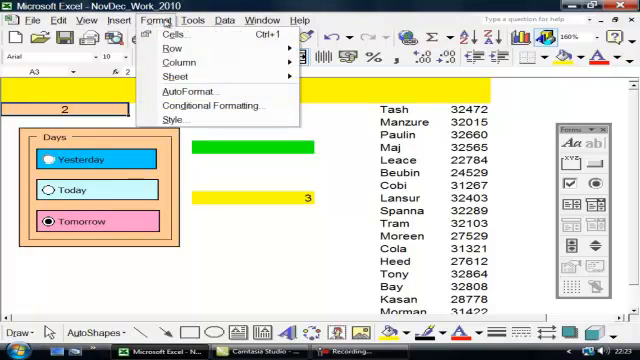
pyautogui.click(172, 36)
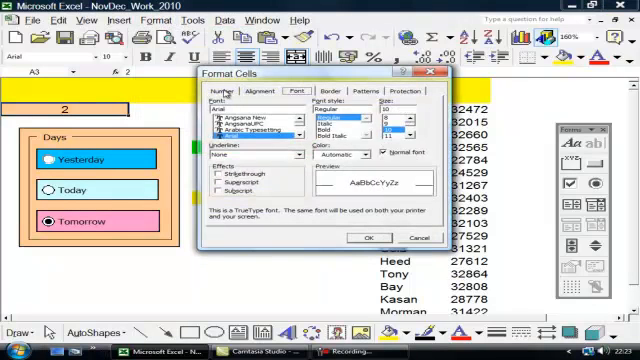
pyautogui.click(228, 92)
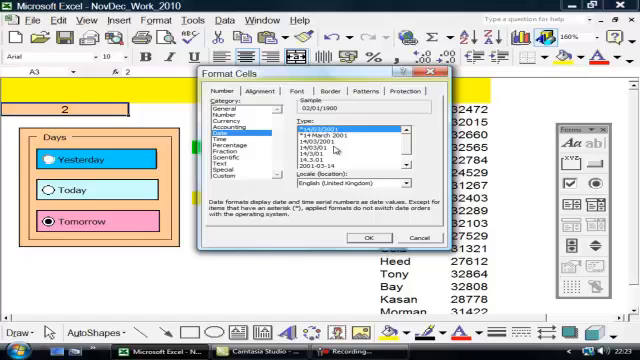
pyautogui.click(344, 134)
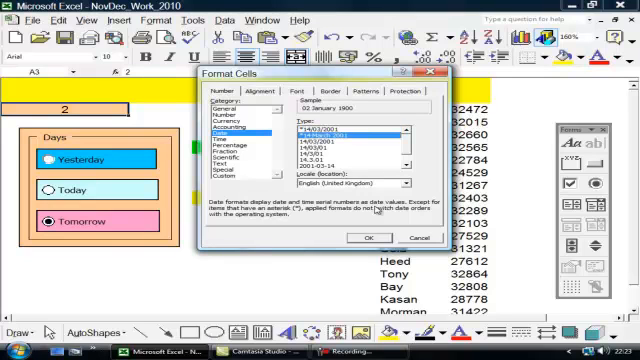
pyautogui.click(356, 236)
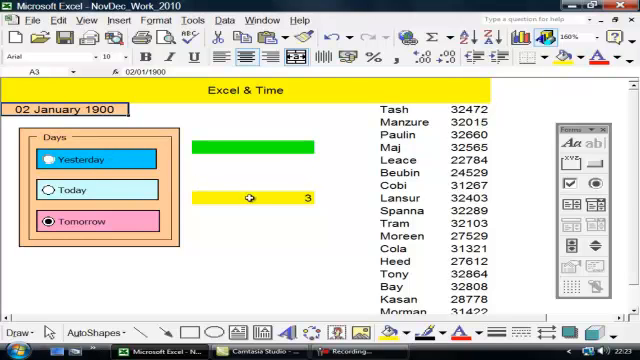
pyautogui.click(248, 152)
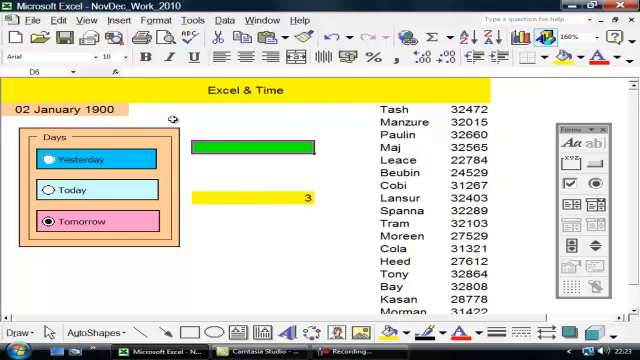
# Enter a CHOOSE formula in the green cell picking Now()-1, Now(), Now()+1 from the option cell, then choose Today.
pyautogui.click(120, 72)
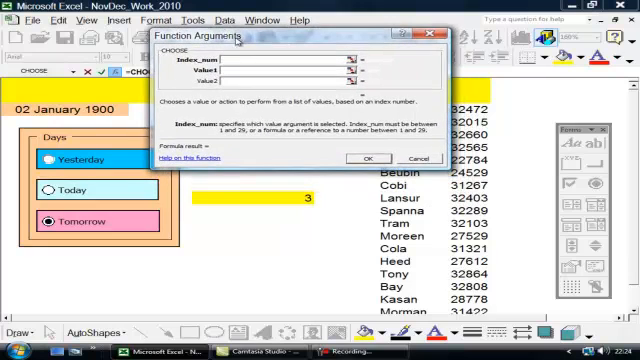
pyautogui.moveTo(248, 156)
pyautogui.write('D10')
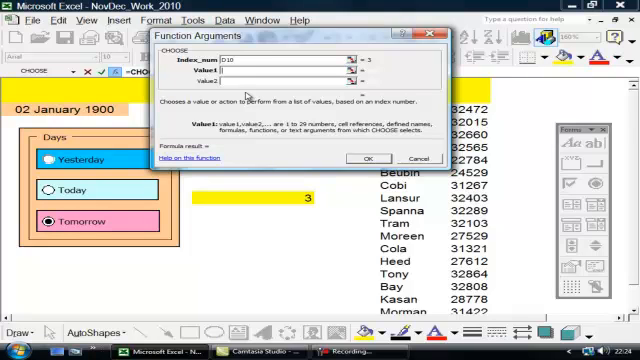
pyautogui.write('New')
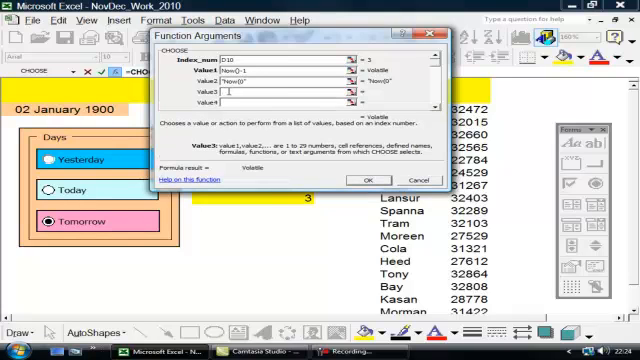
pyautogui.write('Now()+1')
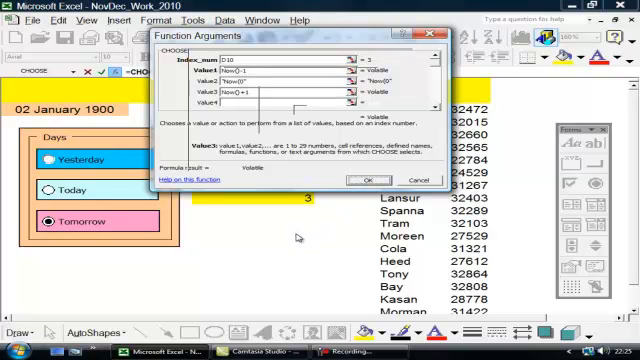
pyautogui.click(380, 180)
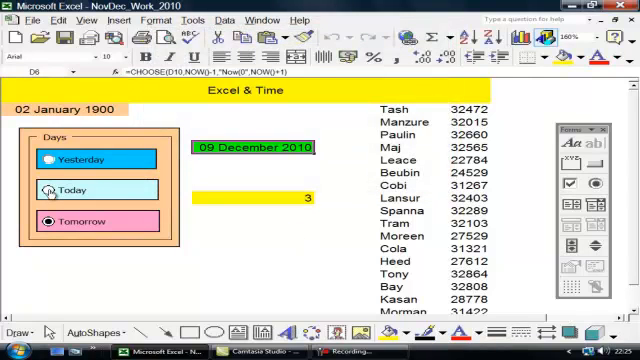
pyautogui.click(52, 192)
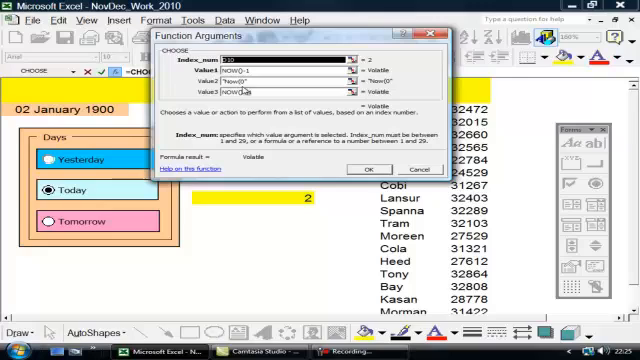
pyautogui.click(270, 84)
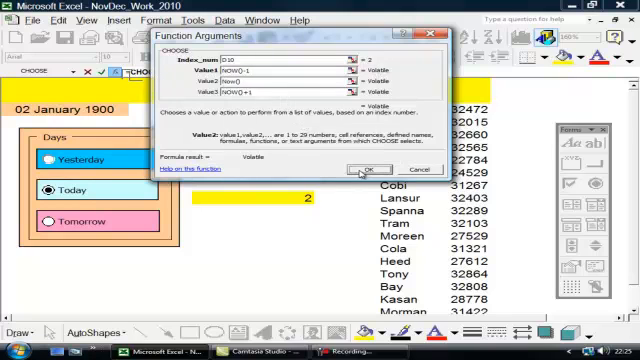
pyautogui.click(380, 168)
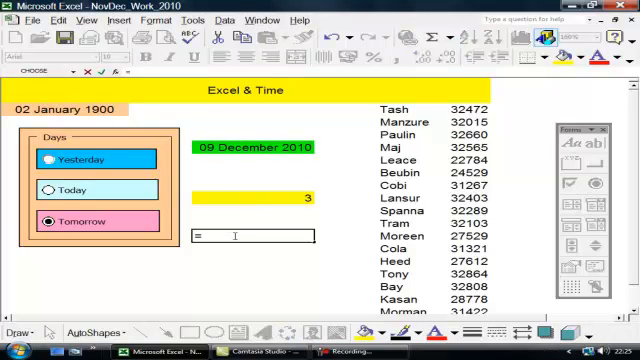
# Enter =Now() and =Today() below the yellow cell, giving 08/12/2010 22:26 and 08/12/2010.
pyautogui.write('=Now(')
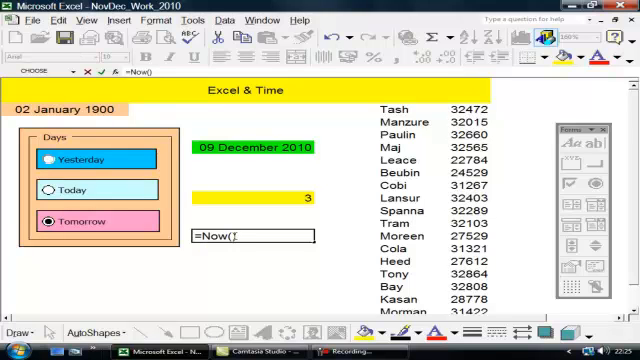
pyautogui.press('Return')
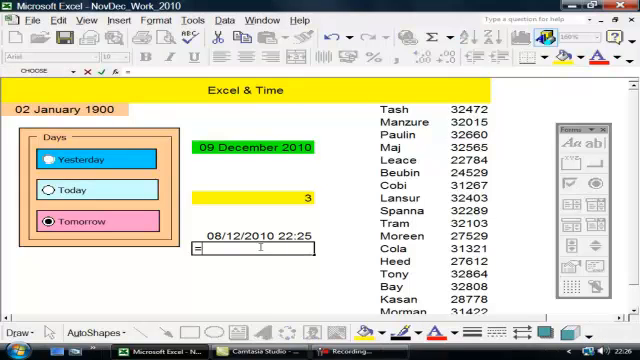
pyautogui.write('=Today')
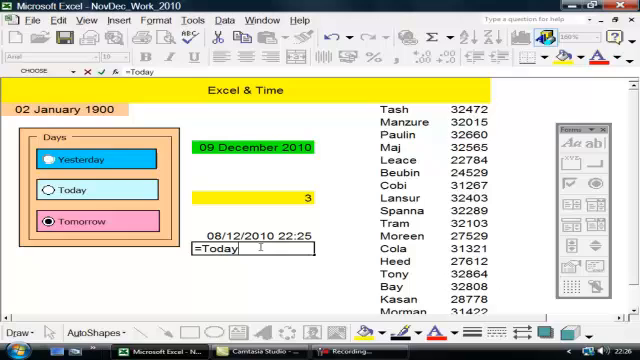
pyautogui.write('()')
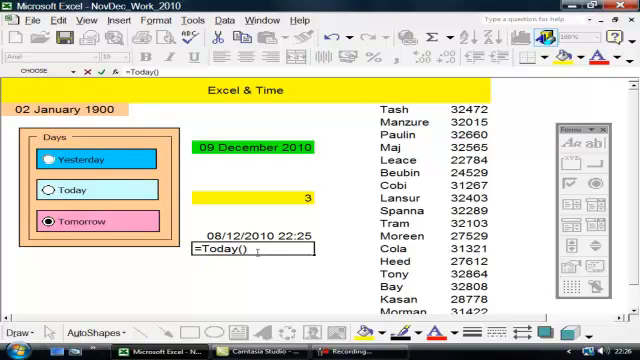
pyautogui.press('Return')
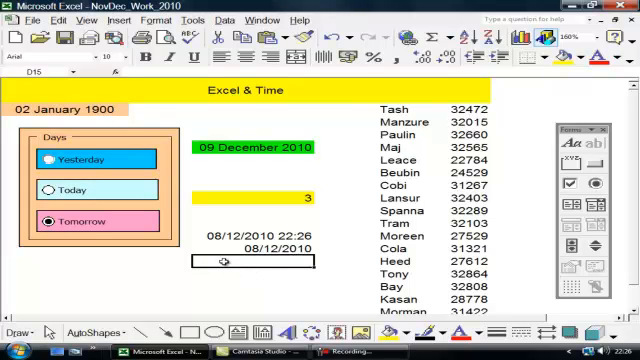
# Label the Now result with the text '=Now() in the cell beside it.
pyautogui.click(88, 270)
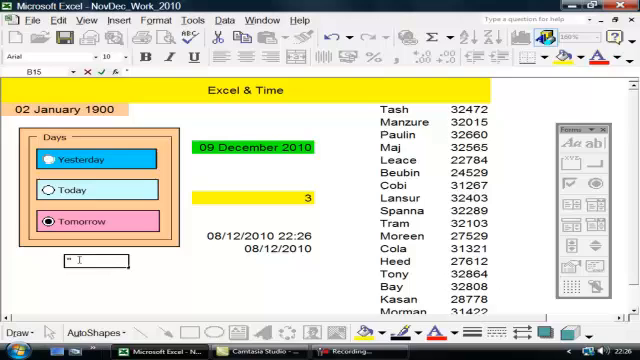
pyautogui.write('=Now')
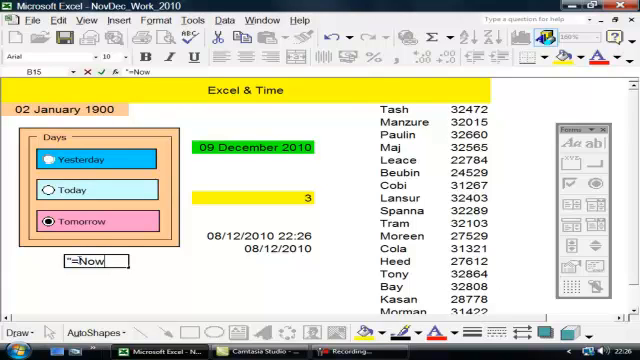
pyautogui.write('()"')
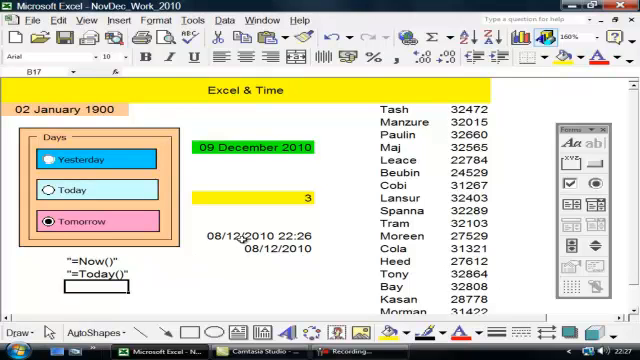
pyautogui.moveTo(356, 188)
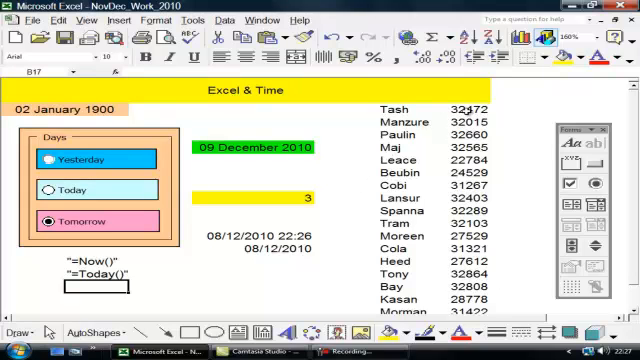
pyautogui.click(472, 110)
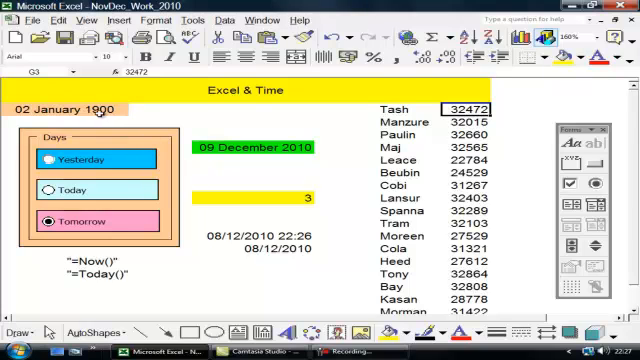
pyautogui.click(60, 108)
pyautogui.write('1')
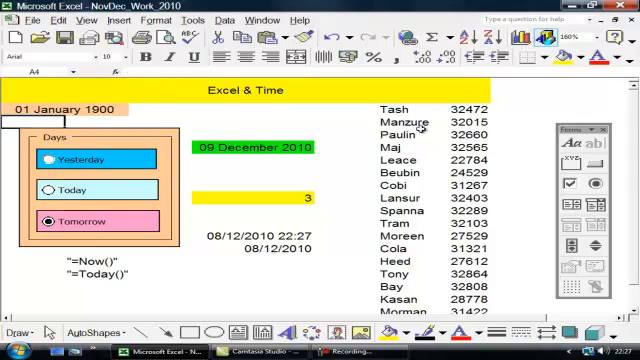
pyautogui.moveTo(456, 104); pyautogui.dragTo(456, 176)
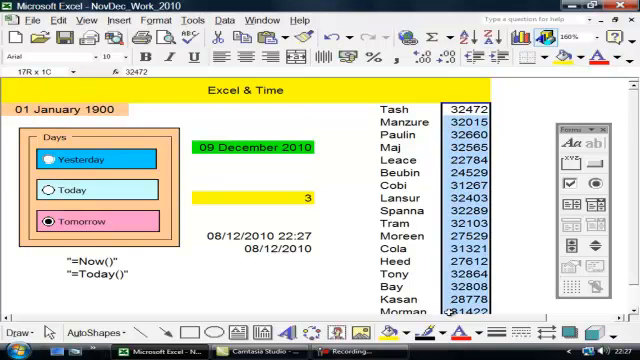
pyautogui.scroll(-3)
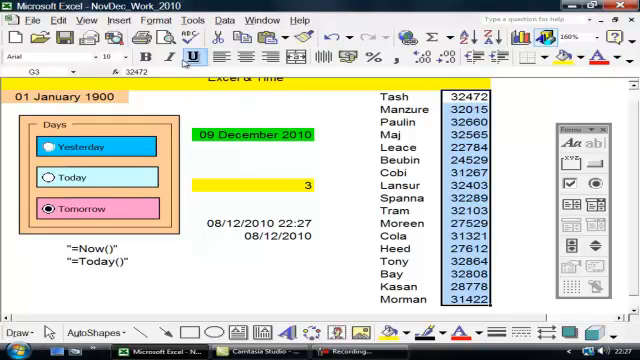
# Shade numbers between 21000 and 26000 light blue with a font style, then start a second condition.
pyautogui.click(156, 18)
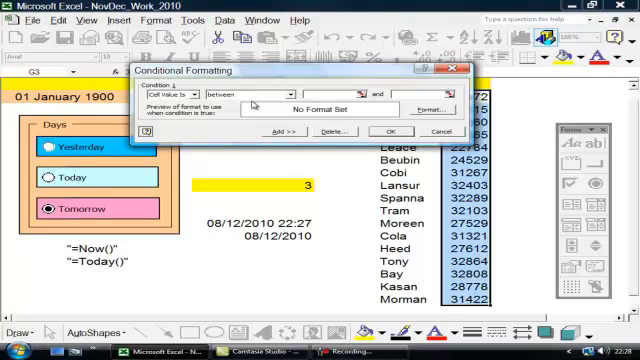
pyautogui.write('21000')
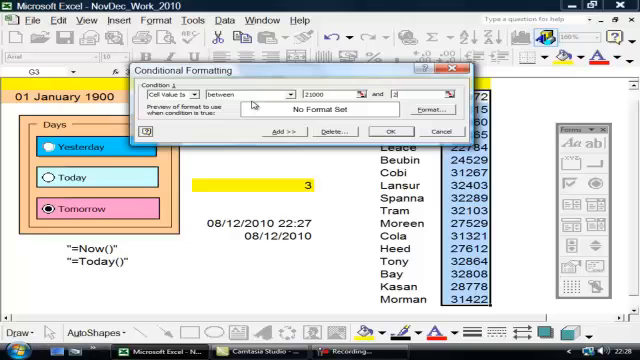
pyautogui.write('26000')
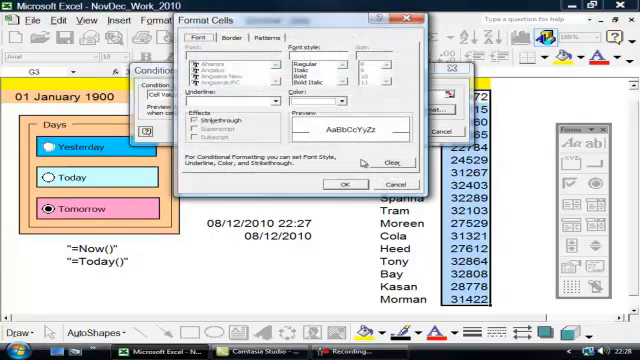
pyautogui.click(264, 38)
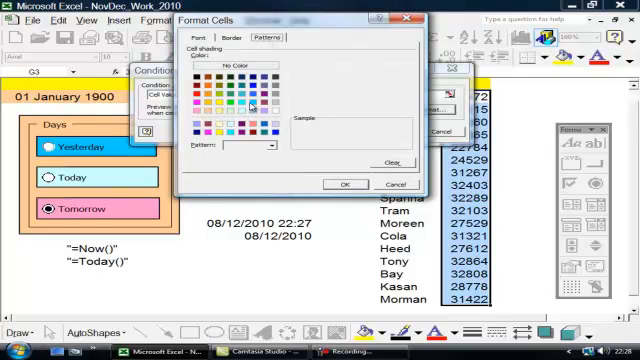
pyautogui.click(248, 102)
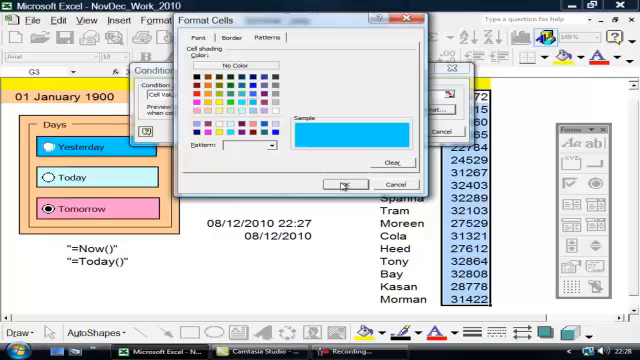
pyautogui.click(198, 36)
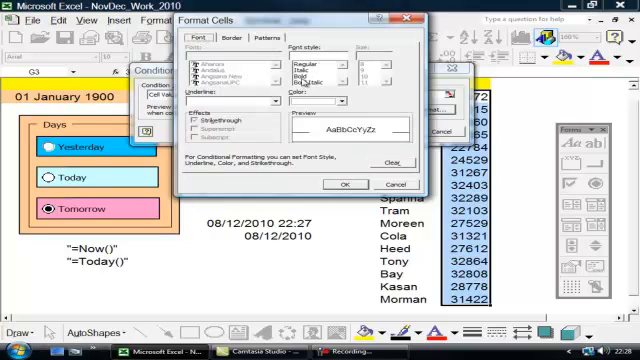
pyautogui.click(310, 72)
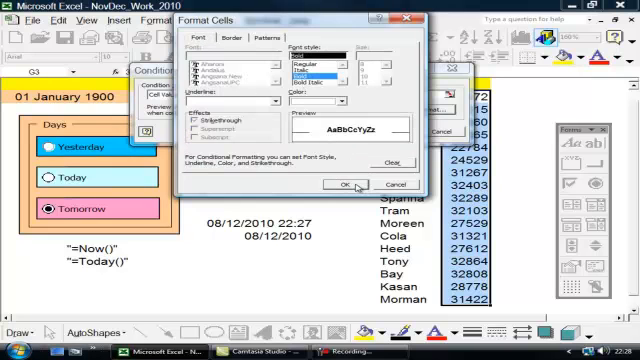
pyautogui.click(356, 184)
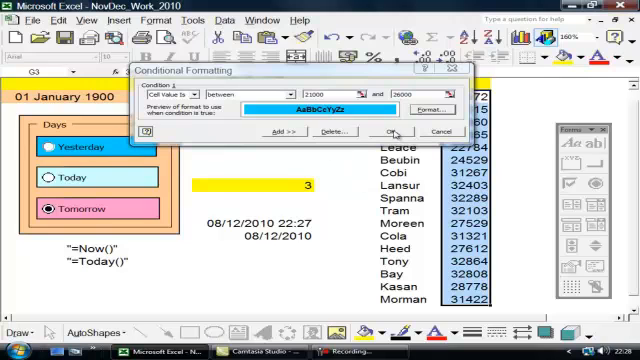
pyautogui.click(288, 132)
pyautogui.write('30000')
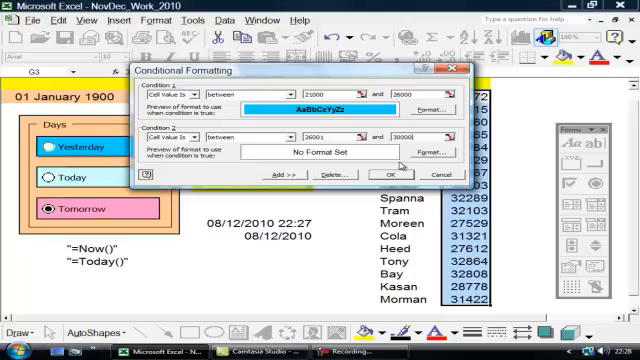
# Give Condition 2 green pattern shading and start a third condition.
pyautogui.click(436, 102)
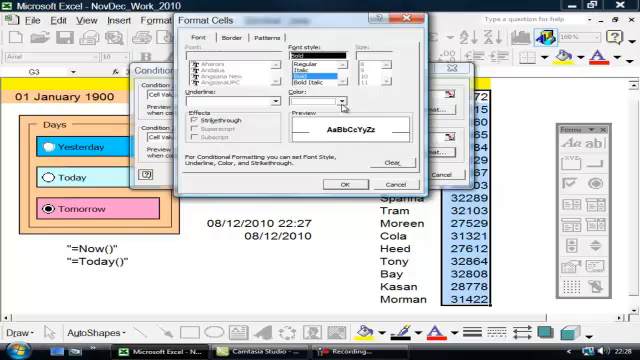
pyautogui.click(264, 38)
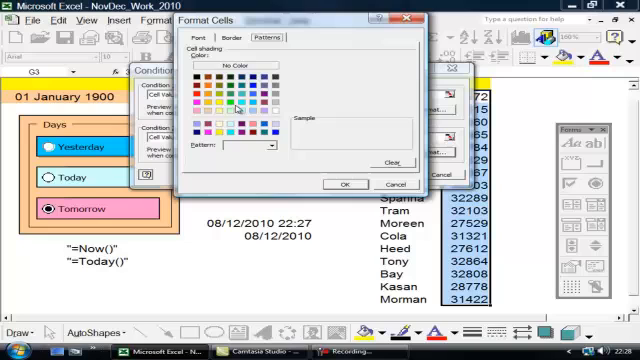
pyautogui.click(236, 104)
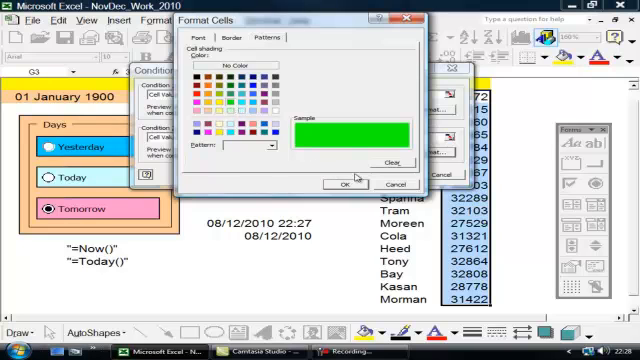
pyautogui.click(340, 184)
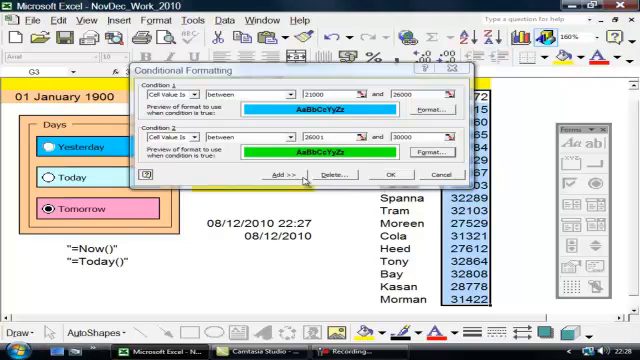
pyautogui.click(288, 176)
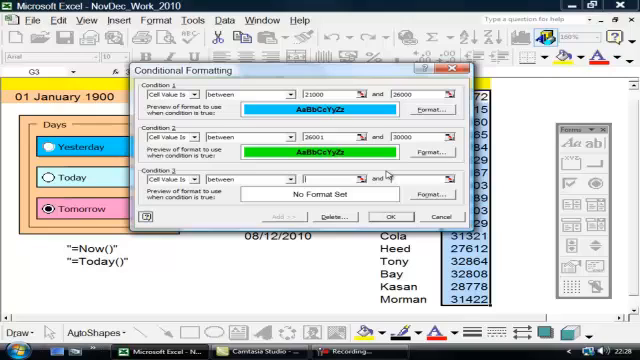
# Give the third condition, bounded at 3000, pink shading with a font style.
pyautogui.write('30001')
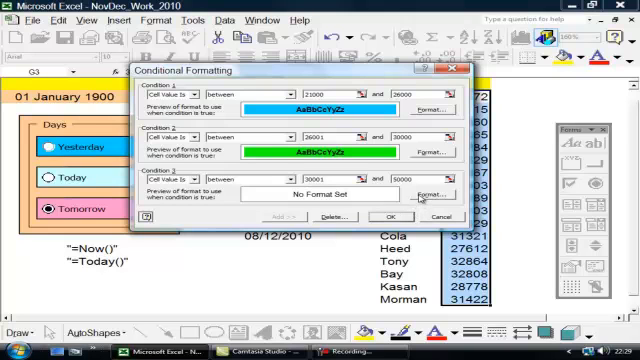
pyautogui.click(438, 192)
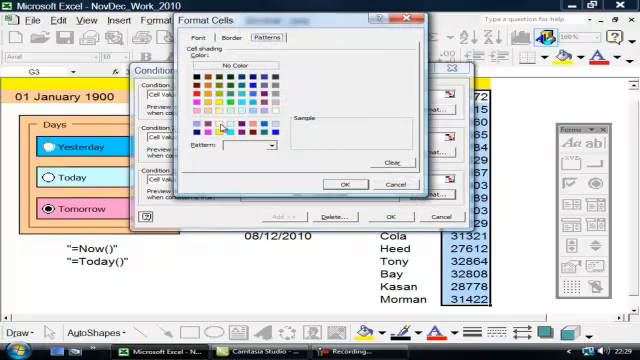
pyautogui.click(204, 124)
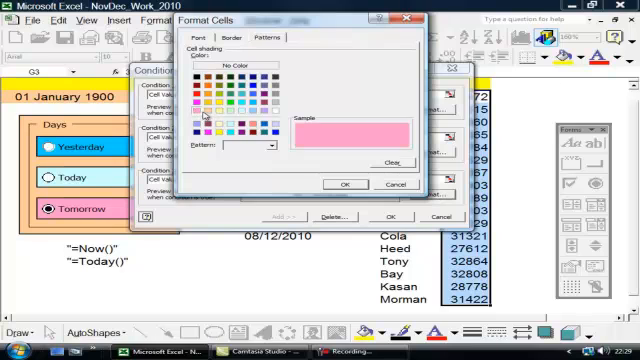
pyautogui.click(196, 36)
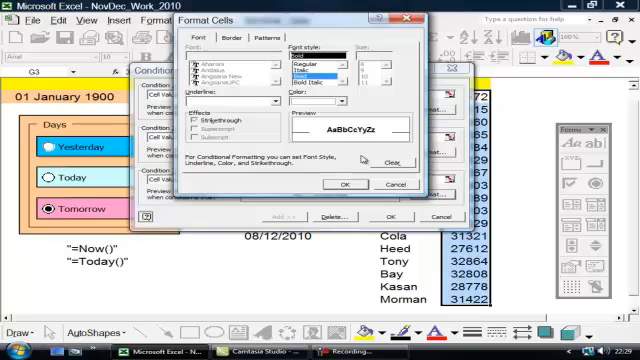
pyautogui.click(348, 184)
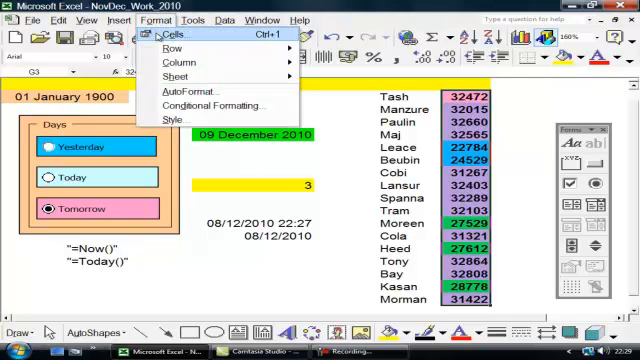
# Format the number column as Date with the full month name.
pyautogui.click(160, 36)
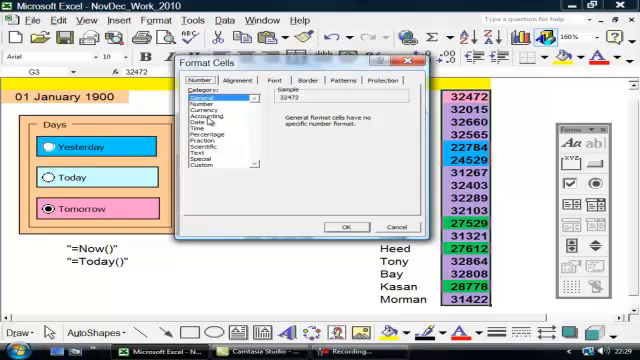
pyautogui.click(204, 128)
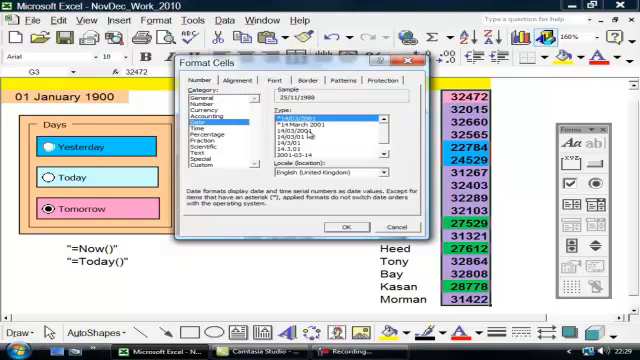
pyautogui.click(304, 122)
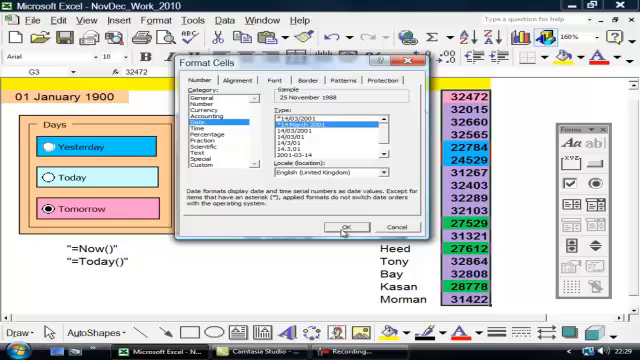
pyautogui.click(348, 228)
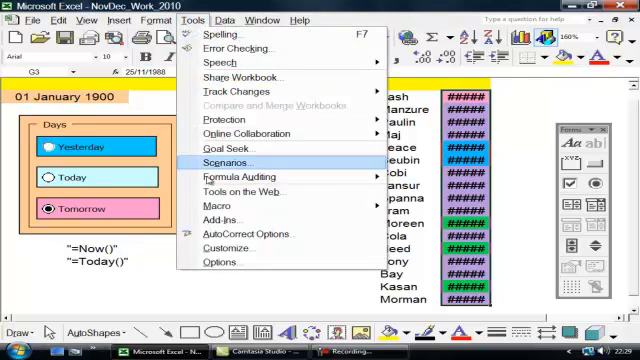
# Enable Row & column headers in Options > View so full dates like 25 November 1988 show.
pyautogui.click(218, 264)
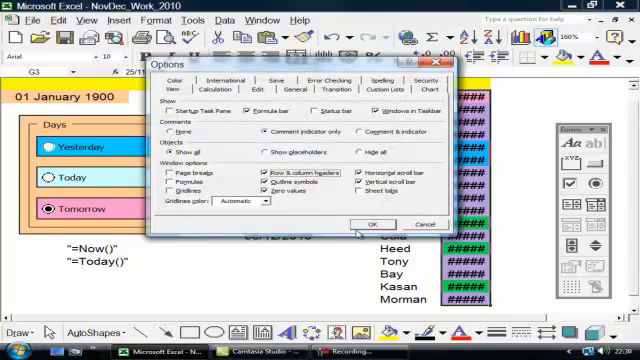
pyautogui.click(376, 224)
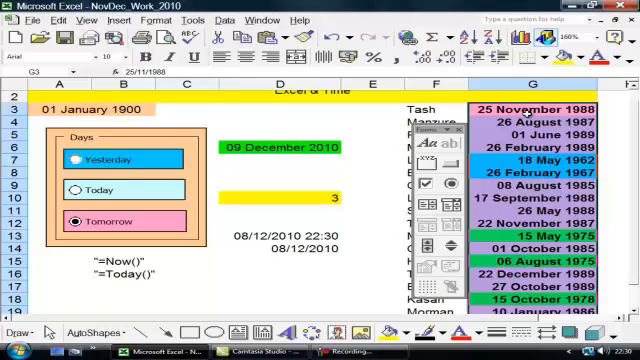
pyautogui.click(356, 272)
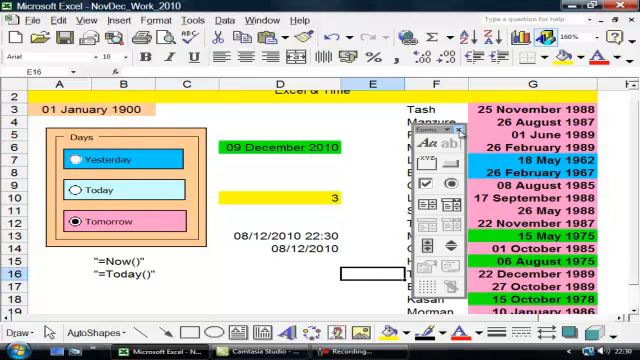
pyautogui.click(454, 132)
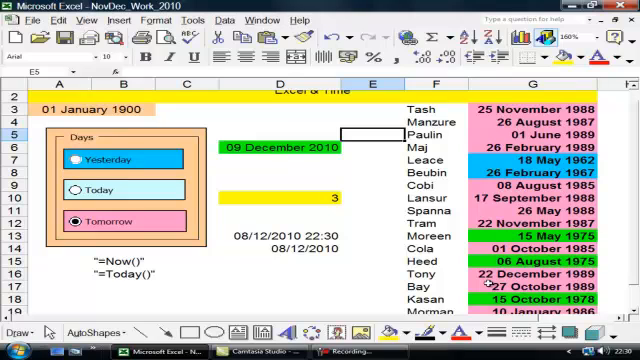
# Sort the list ascending by student name, birth dates staying with their students.
pyautogui.click(410, 108)
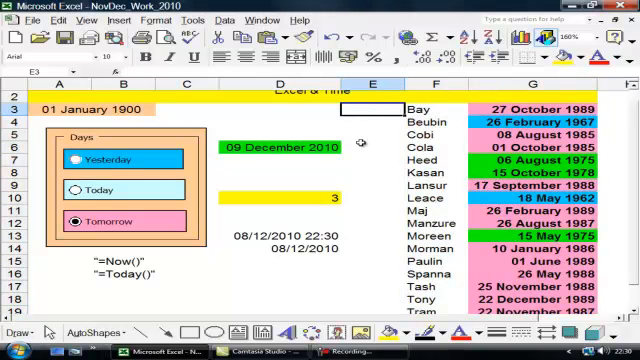
pyautogui.moveTo(460, 300)
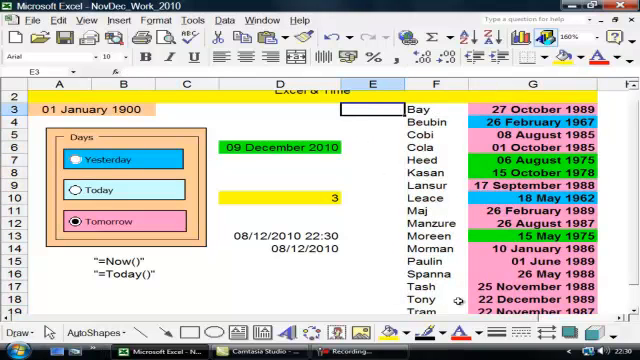
pyautogui.moveTo(456, 128)
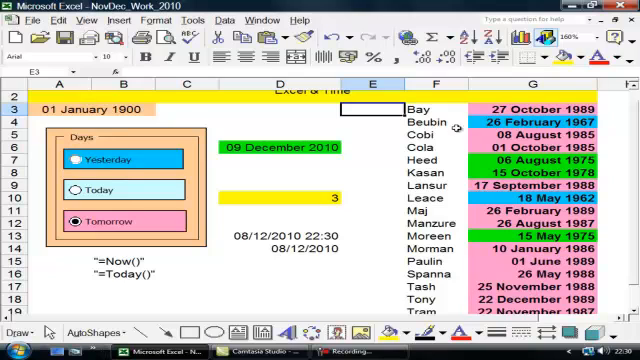